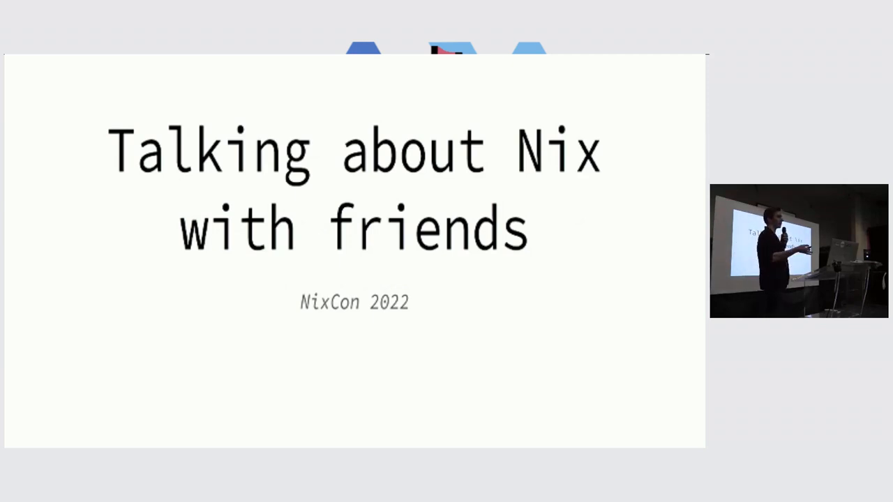
pyautogui.press('Right')
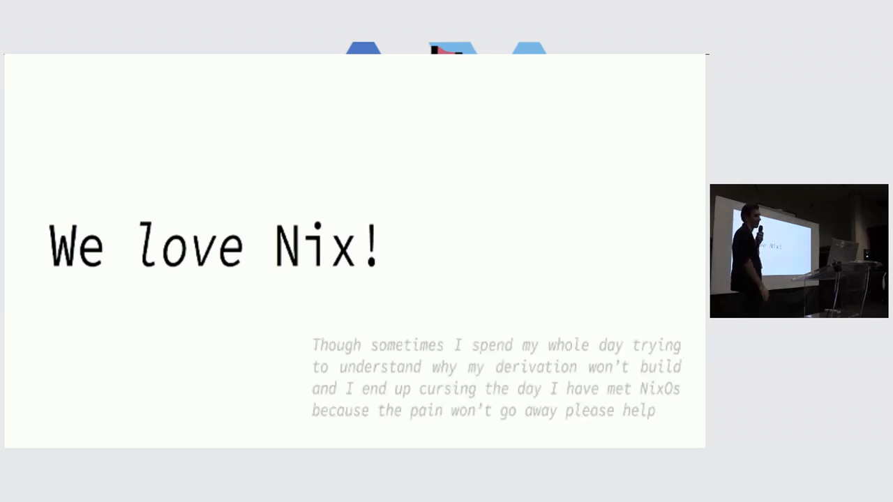
pyautogui.press('Right')
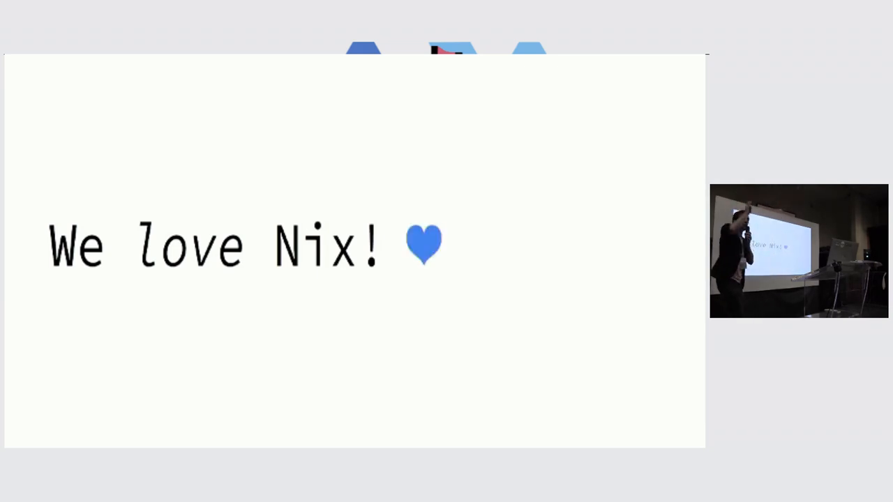